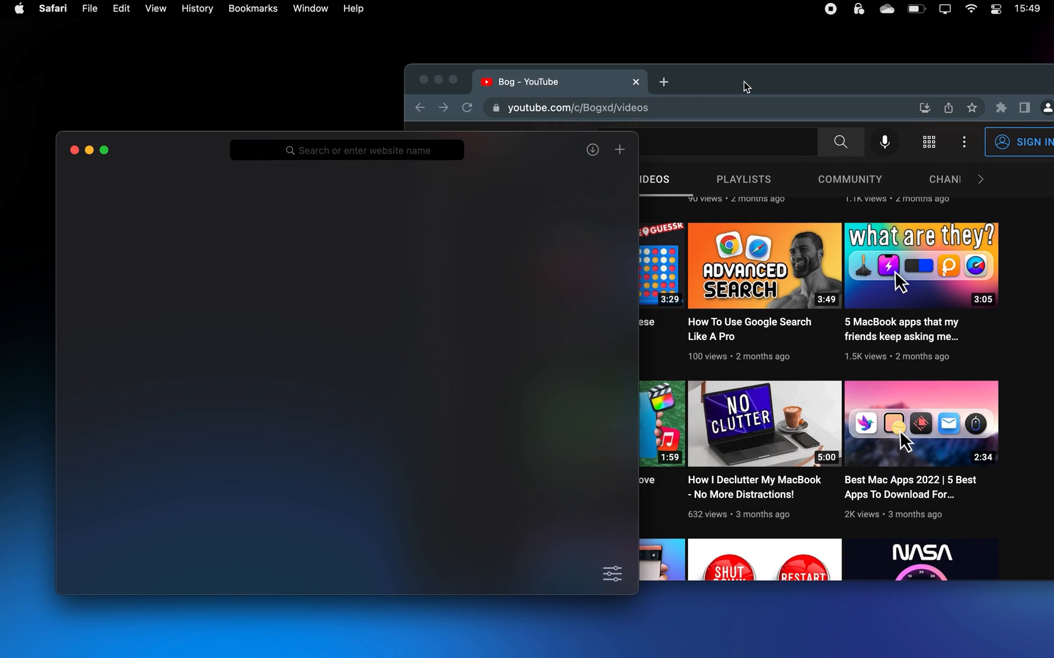
Capture the two-zebra Google Images photo with Shift+Cmd+4 for the TextEdit document
key("shift+cmd+4")
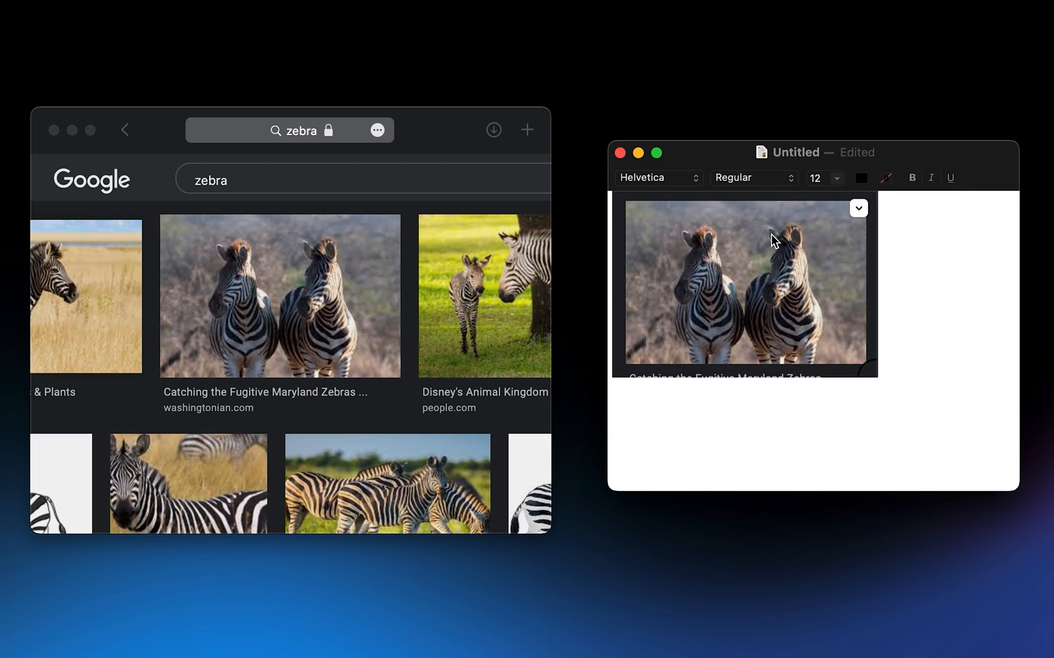
mouse_move(724, 601)
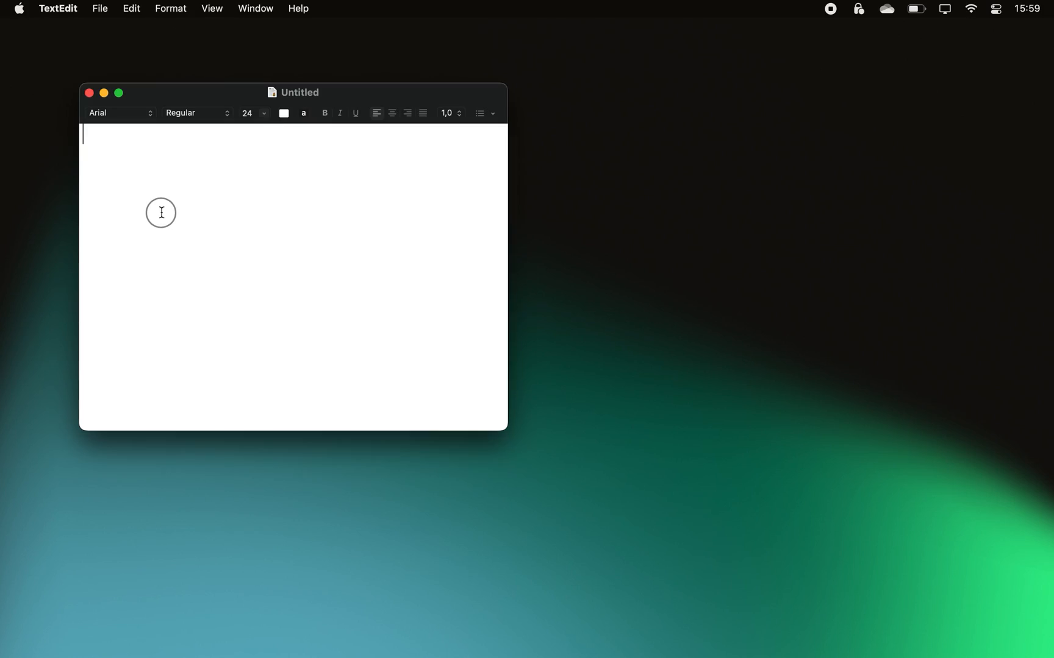
mouse_move(198, 145)
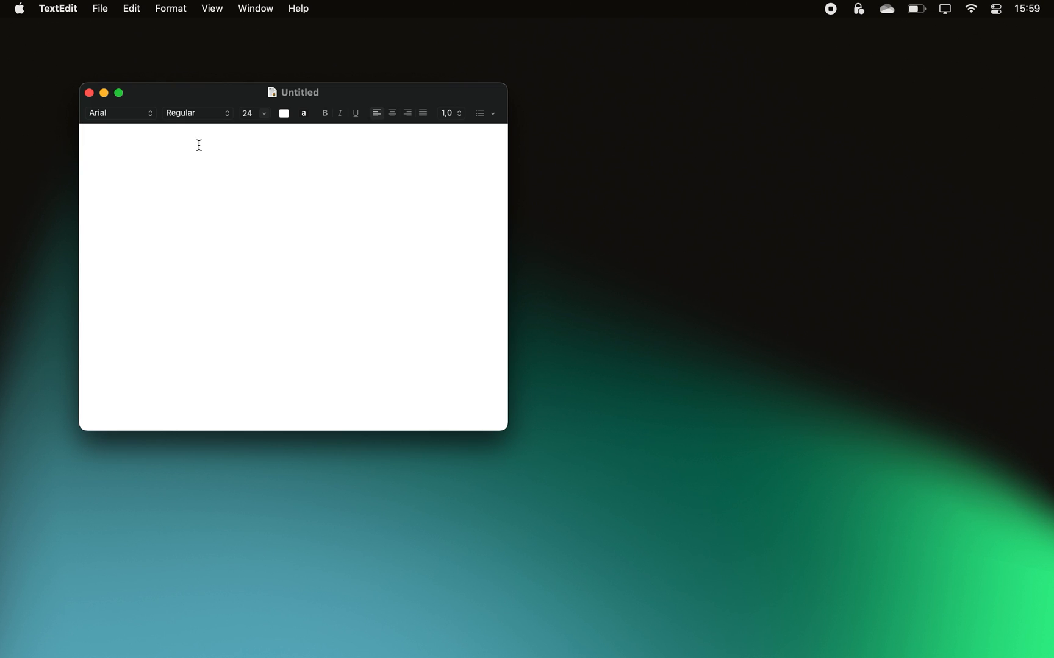
Paste 'Bog' with Help's Paste and Match Style so it takes Arial 24 pt
left_click(297, 8)
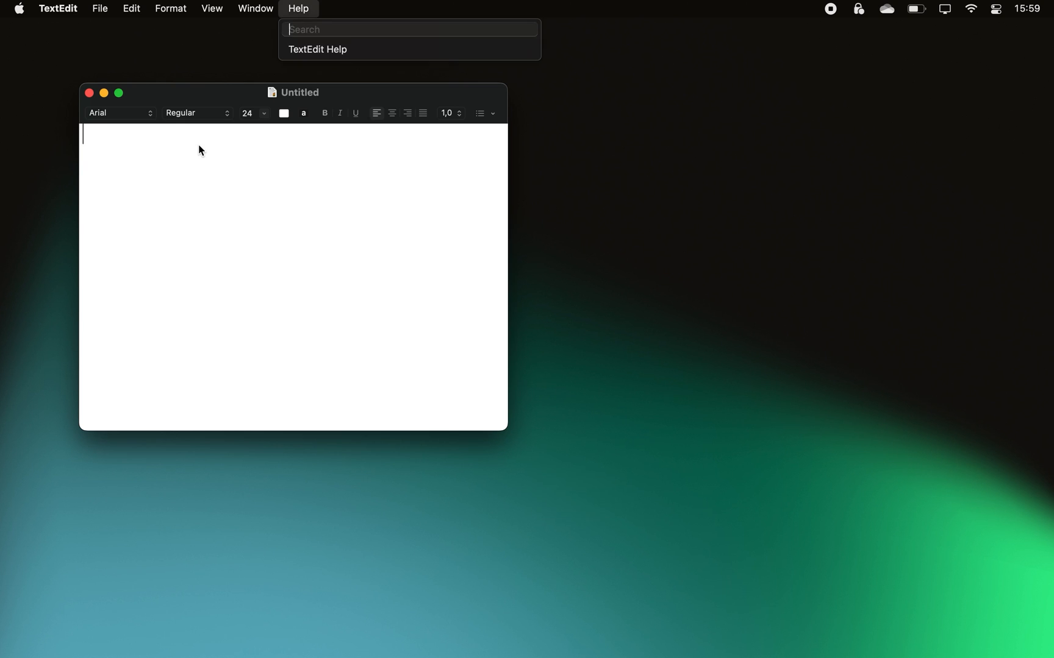
type("paste")
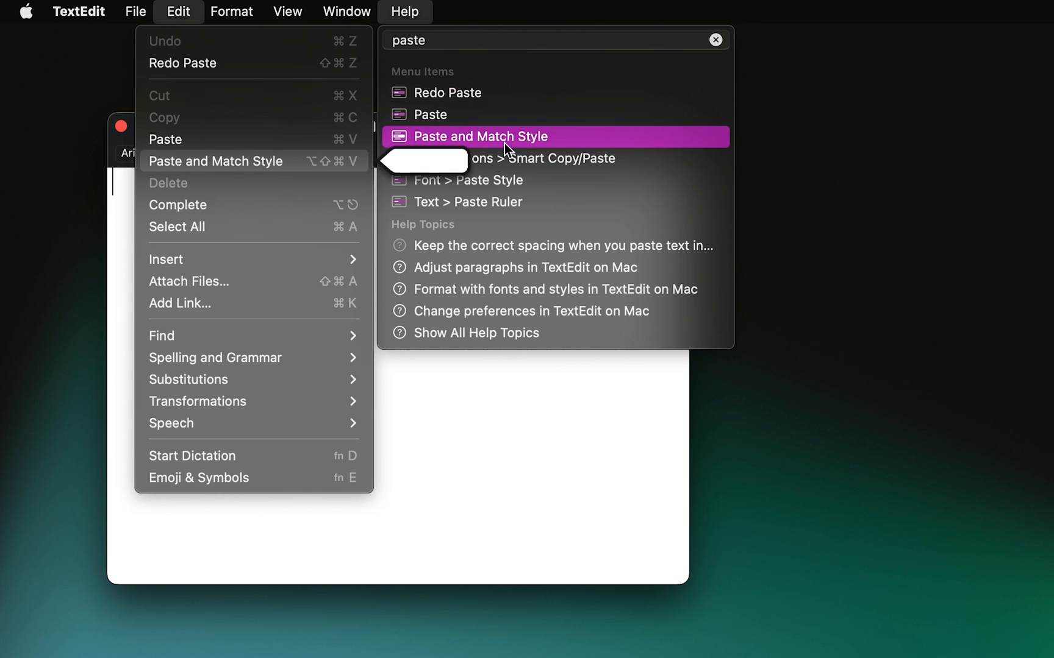
left_click(479, 137)
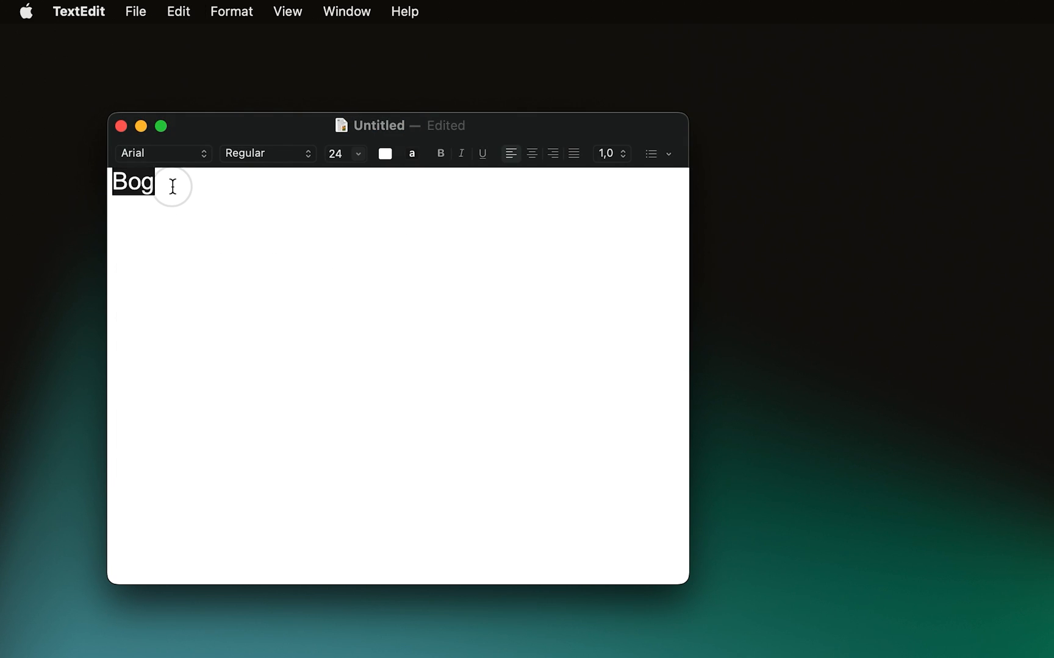
mouse_move(207, 237)
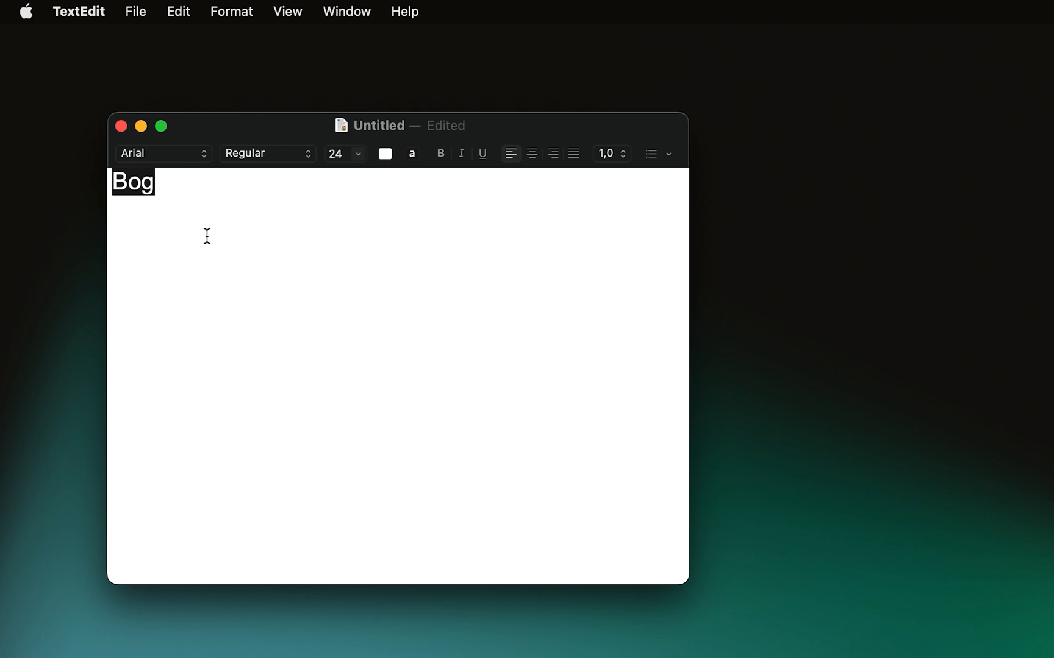
left_click(178, 12)
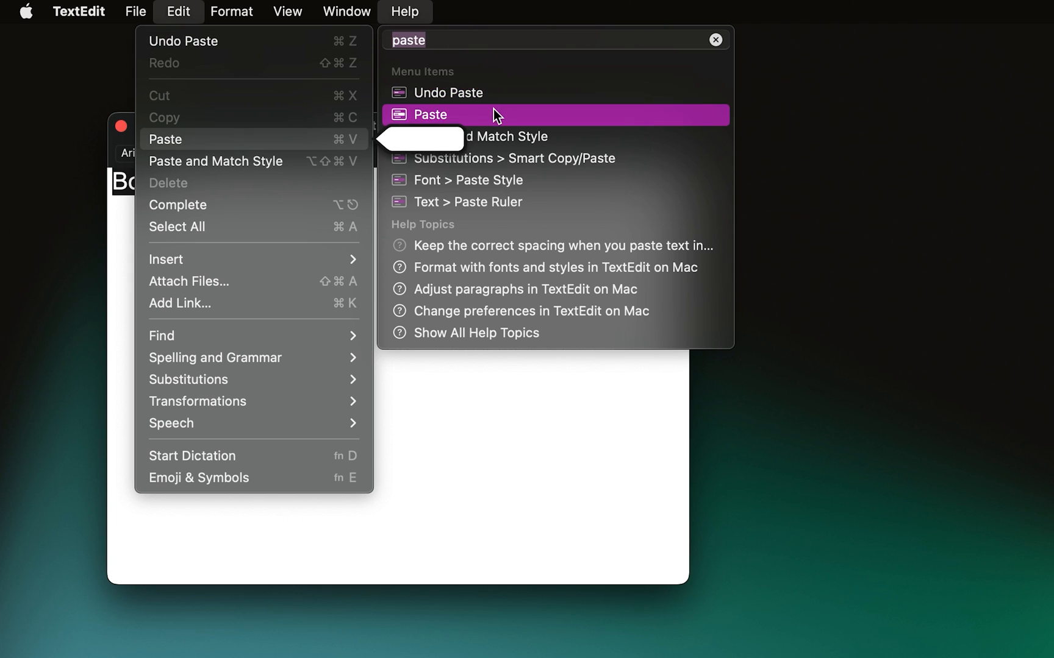
mouse_move(503, 165)
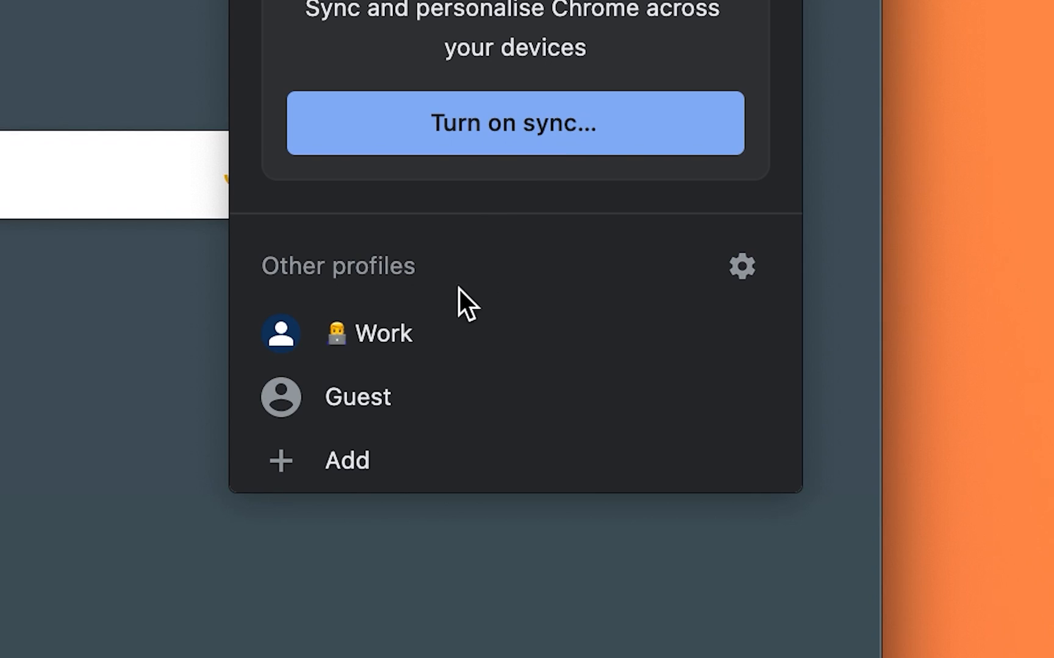
mouse_move(456, 356)
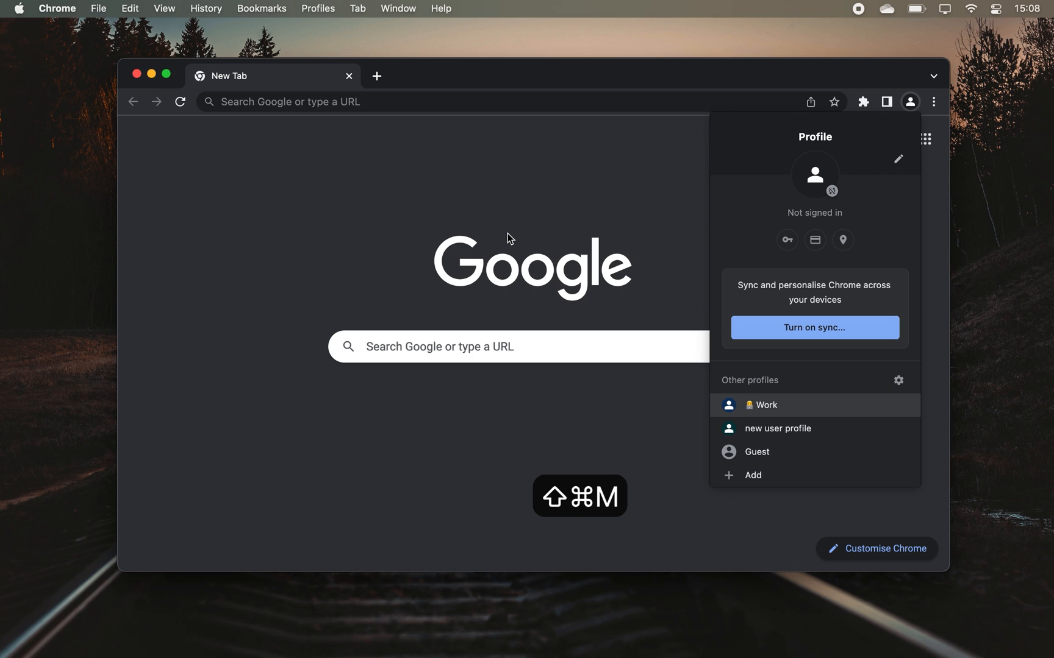
Open a Chrome window for 'new user profile' from the profile list
key("tab")
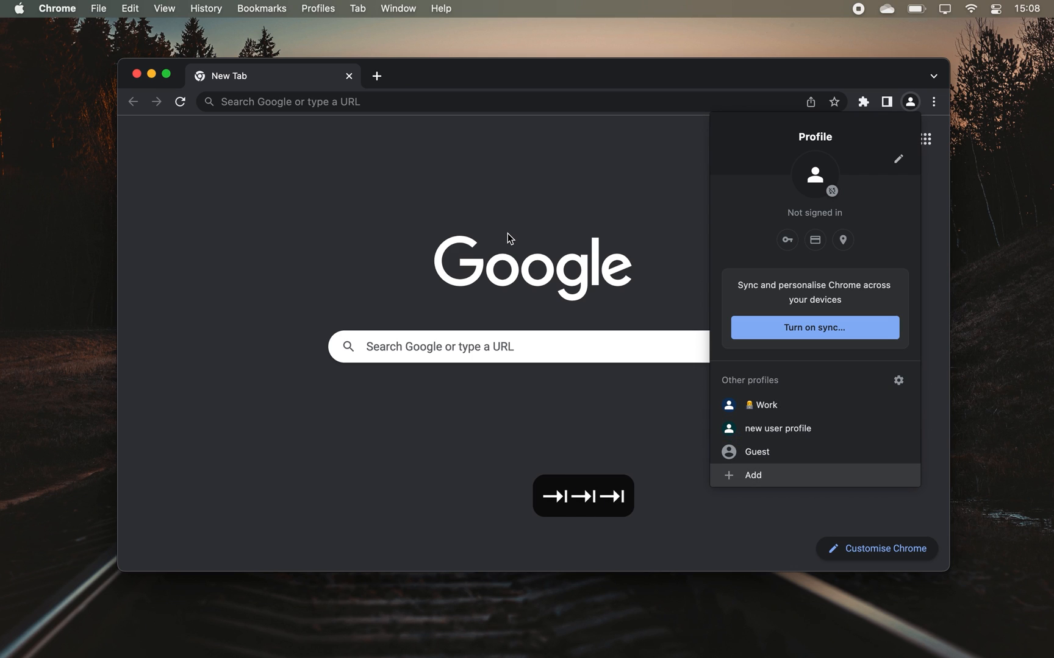
mouse_move(779, 429)
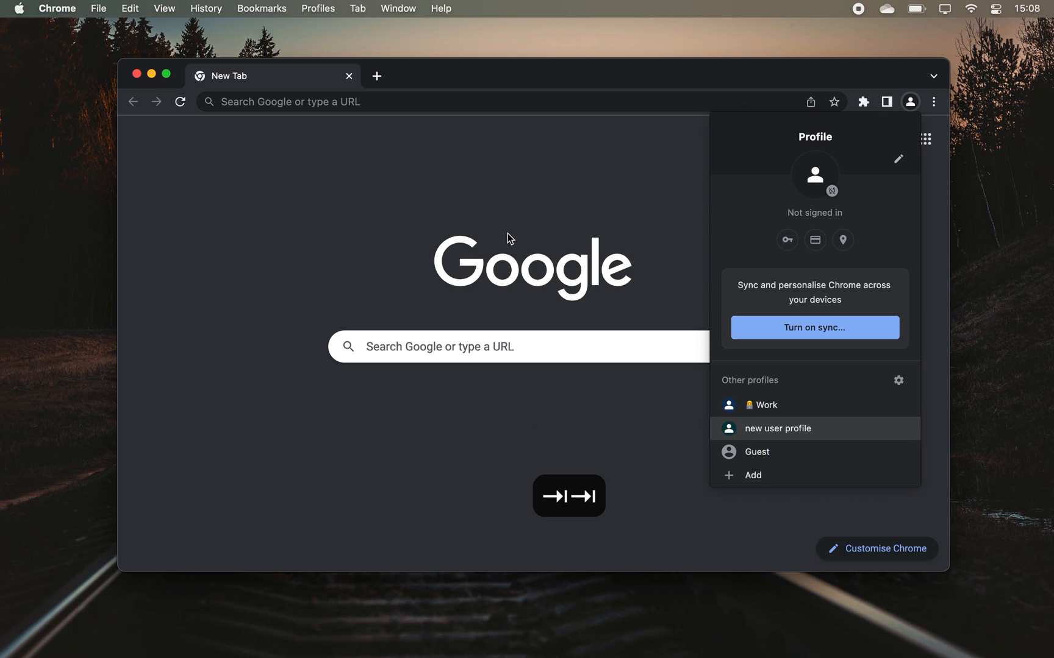
left_click(778, 428)
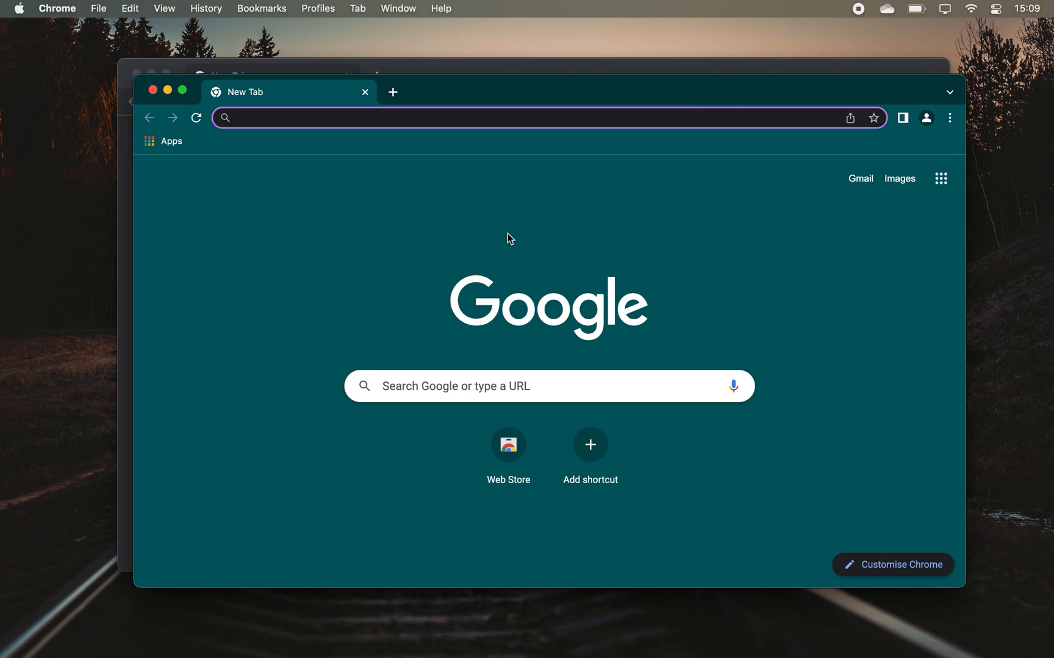
mouse_move(535, 230)
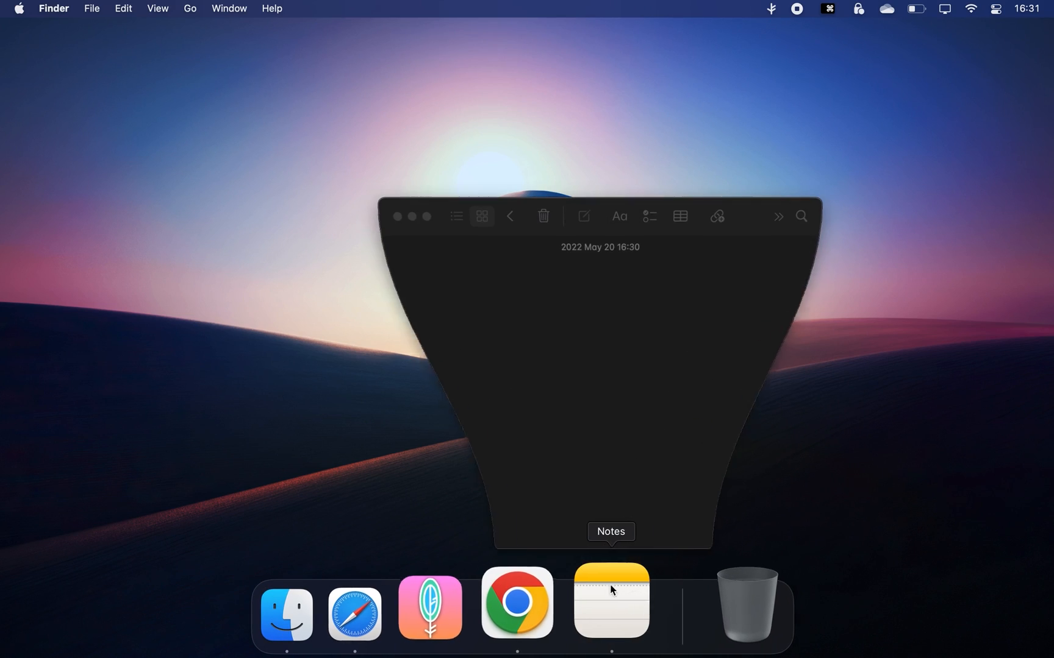
Minimise the Notes window into the Dock
key("shift+cmd+v")
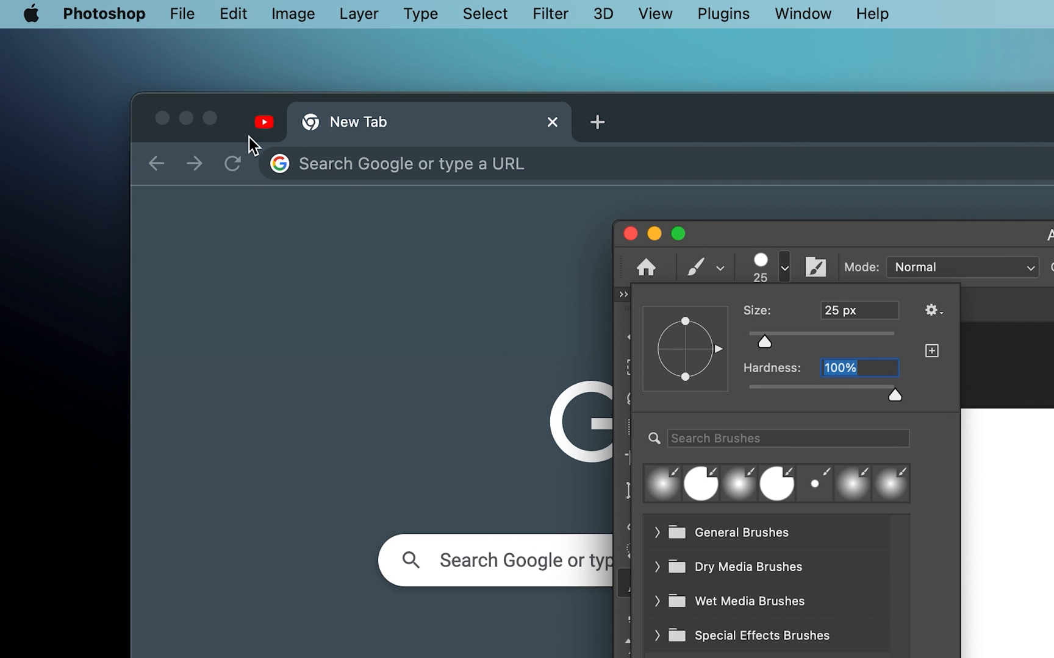
Set the Photoshop brush preset to 25 px size and 100% hardness
left_click(263, 121)
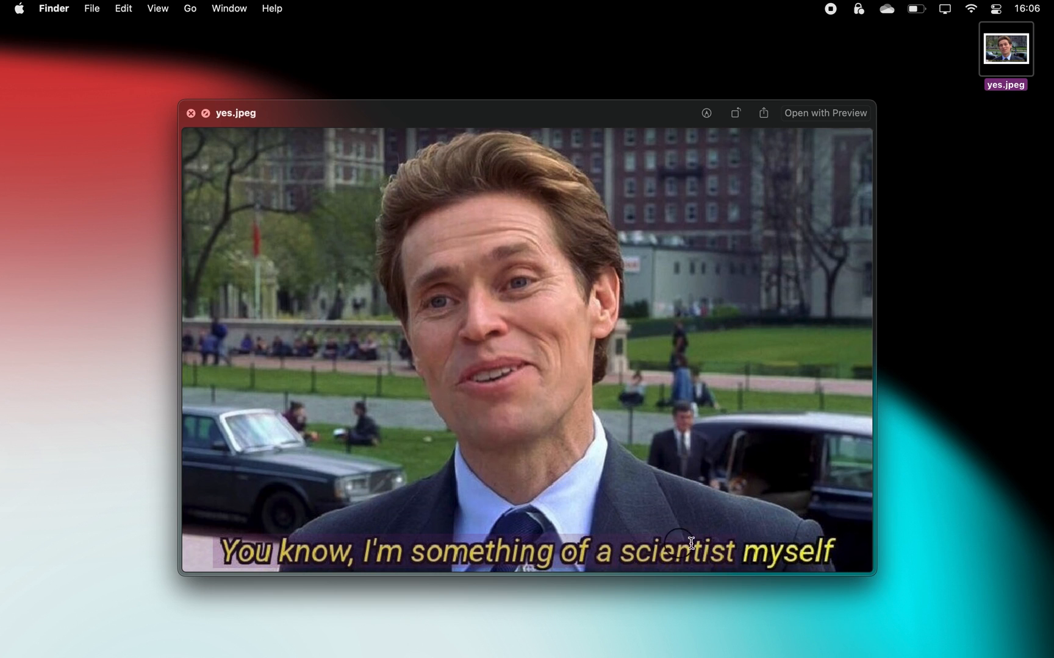
Close the yes.jpeg preview and hide all desktop icons with HiddenMe
key("cmd+c")
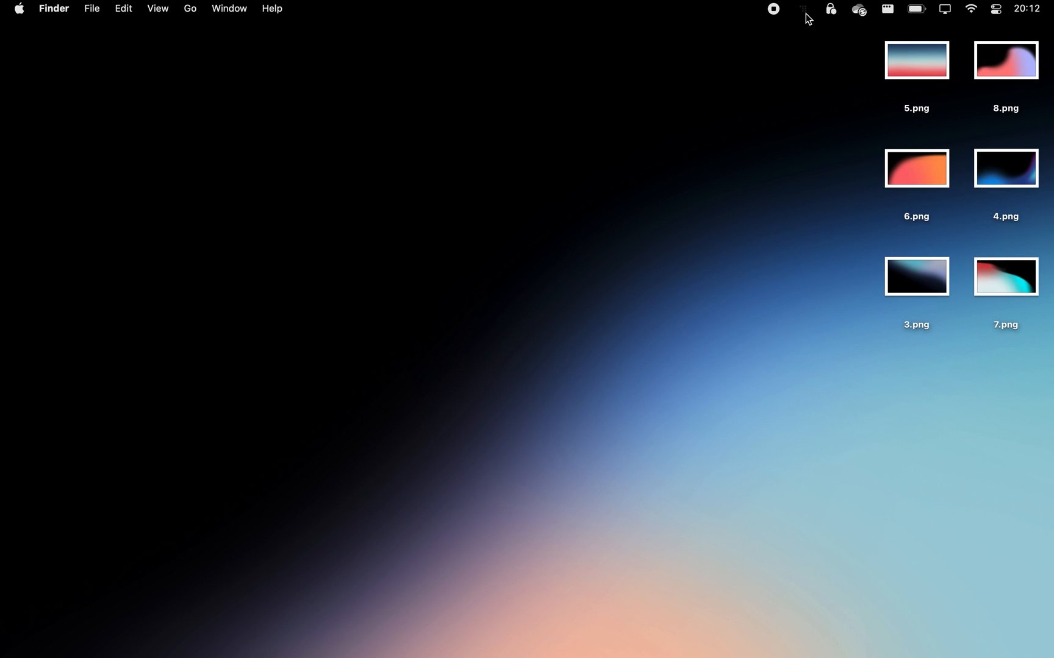
left_click(800, 8)
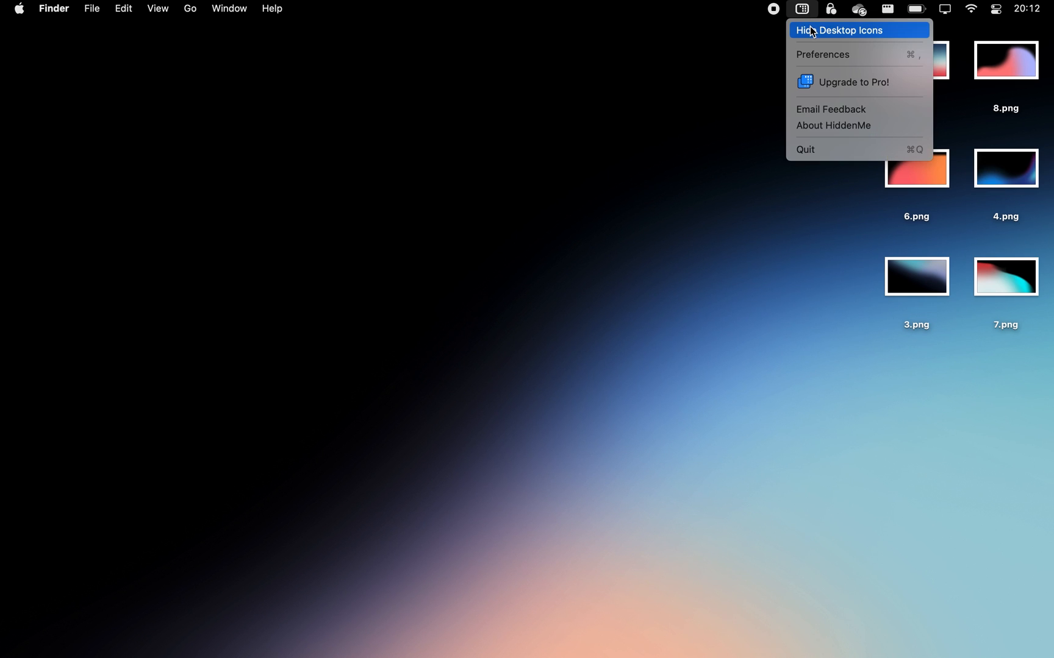
left_click(839, 29)
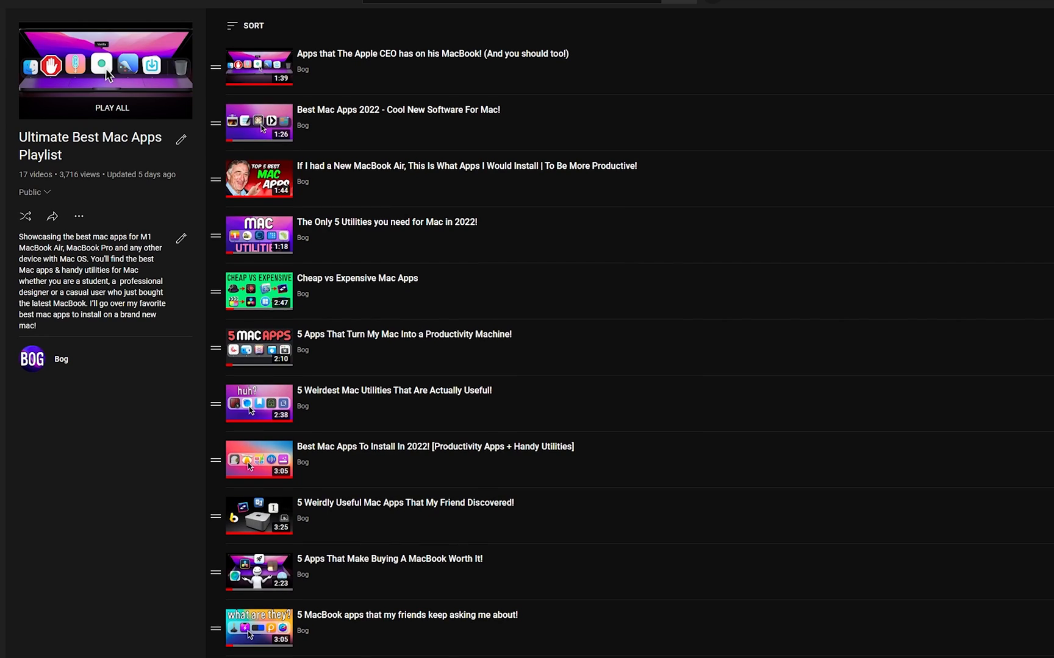
scroll("down", 3)
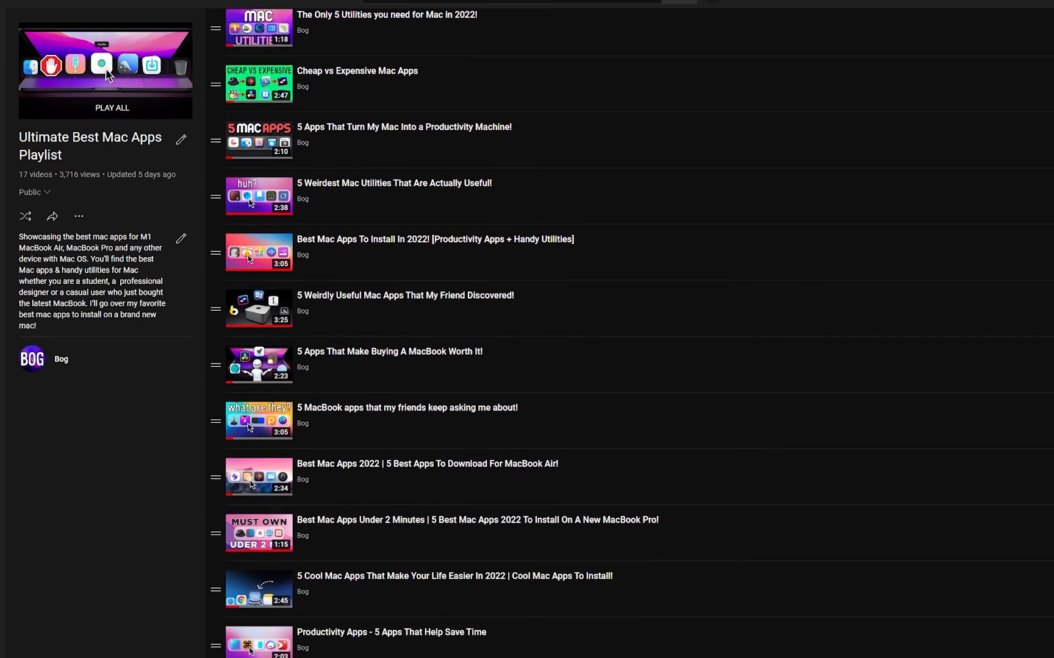
scroll("down", 3)
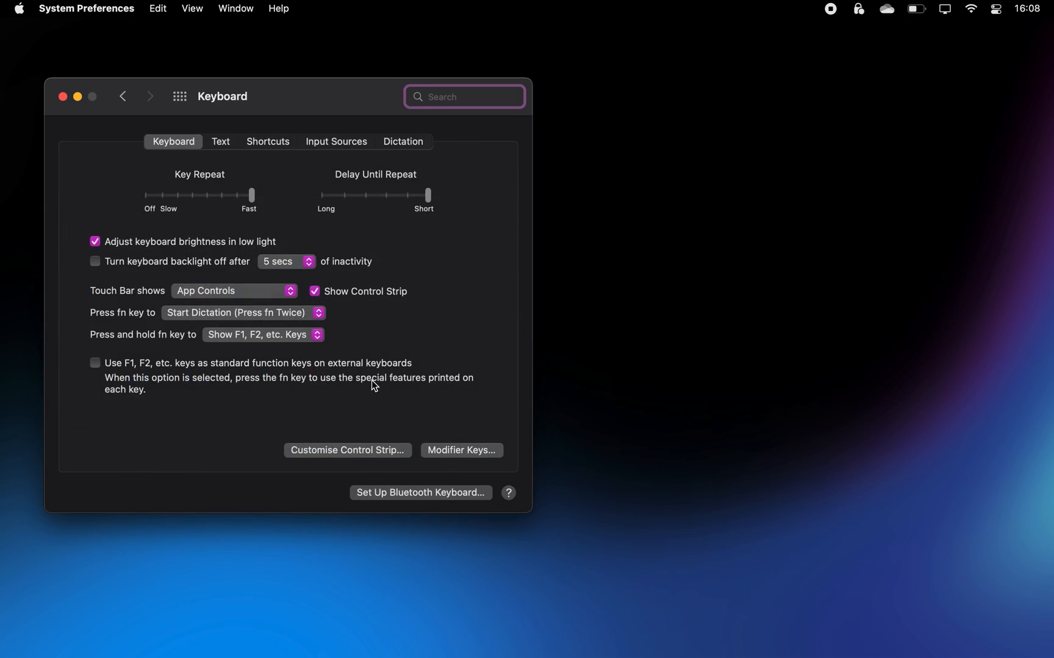
Add a text replacement expanding 'rick' into 'never gonna give you up'
left_click(220, 141)
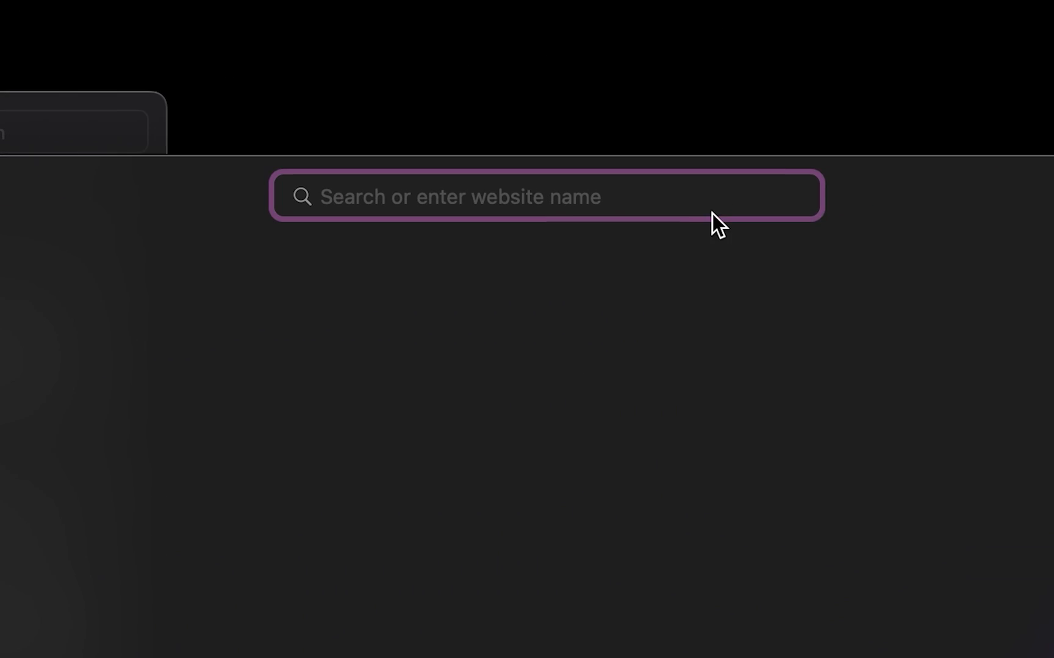
type("rick")
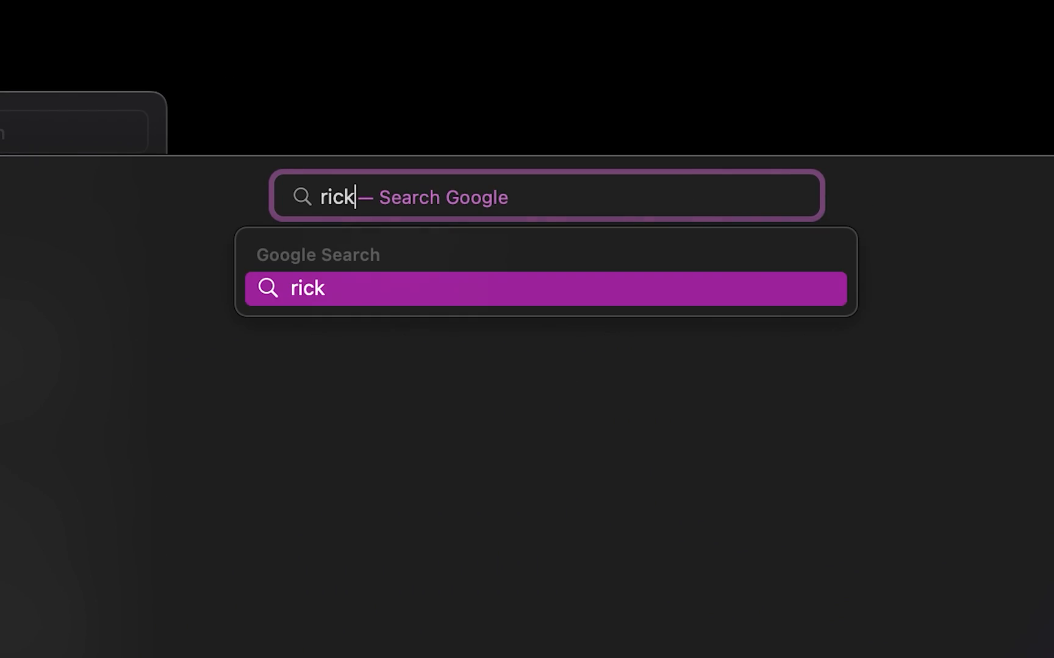
type("never gonna give you up")
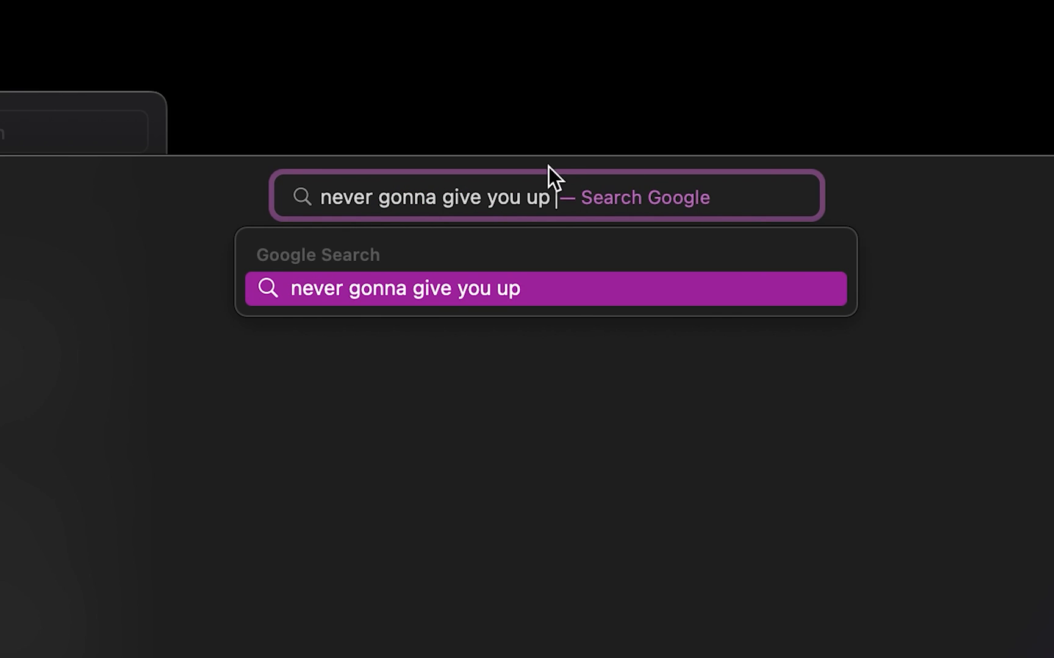
mouse_move(479, 153)
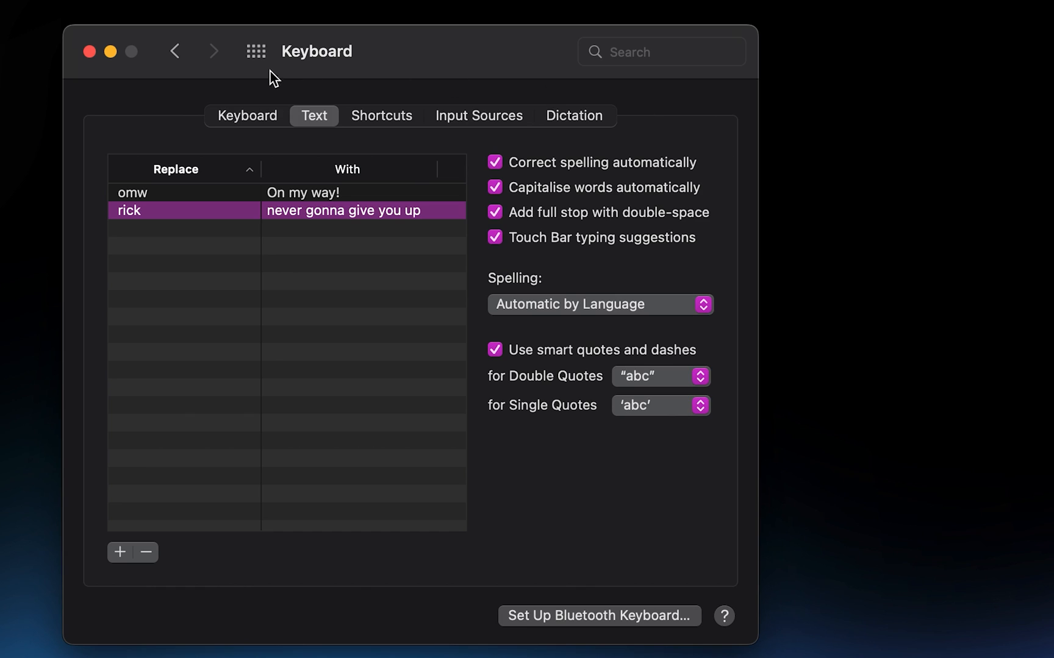
Switch dictation On in the Dictation tab and confirm Enable Dictation
left_click(574, 115)
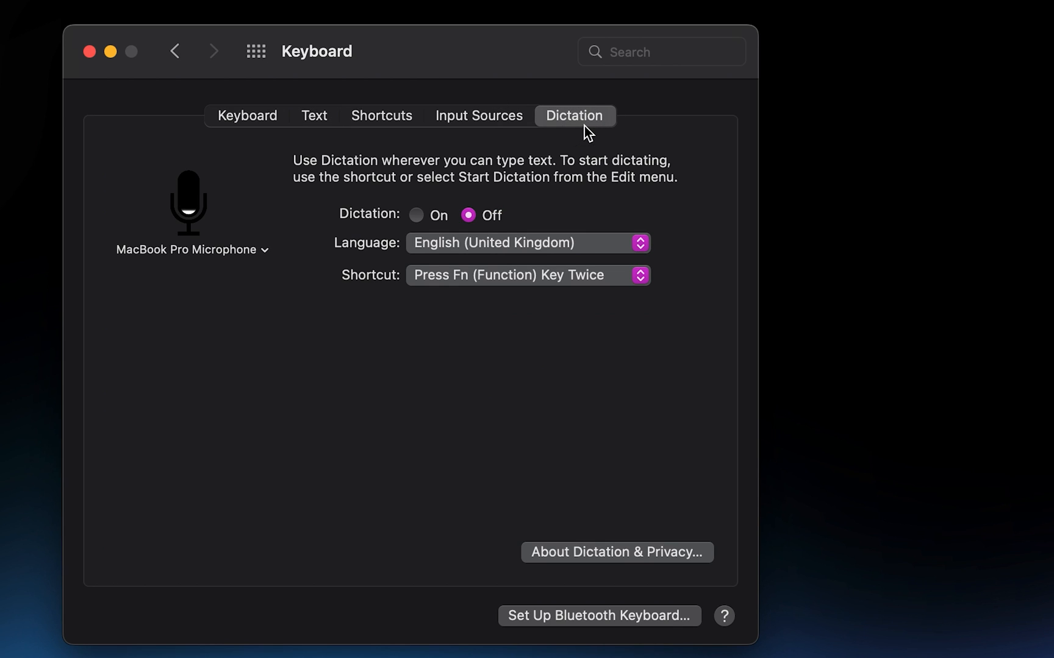
left_click(416, 215)
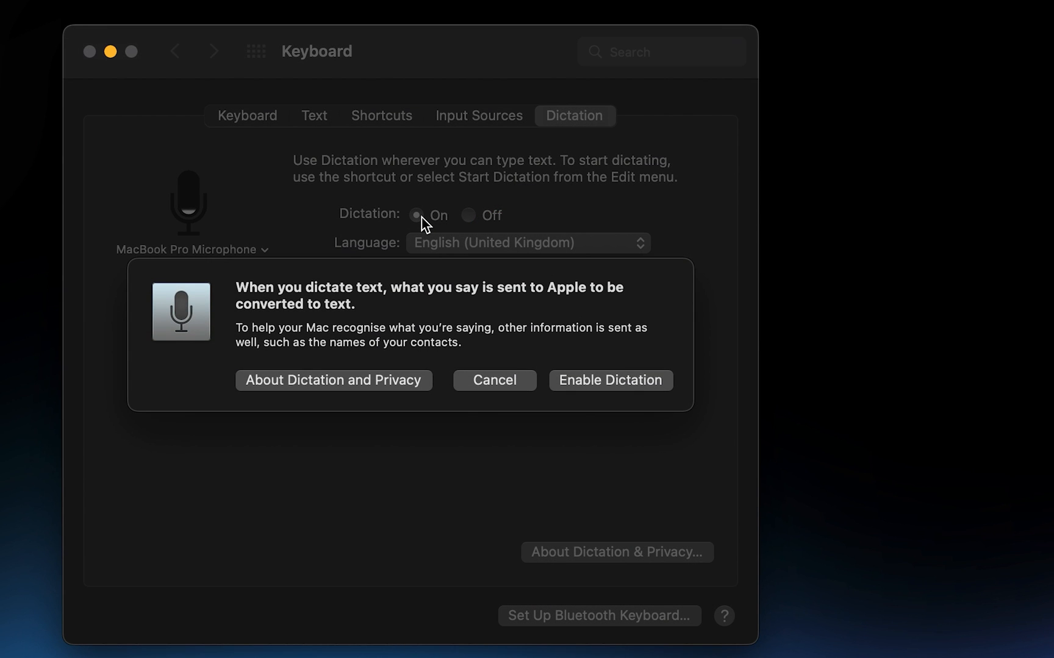
left_click(610, 380)
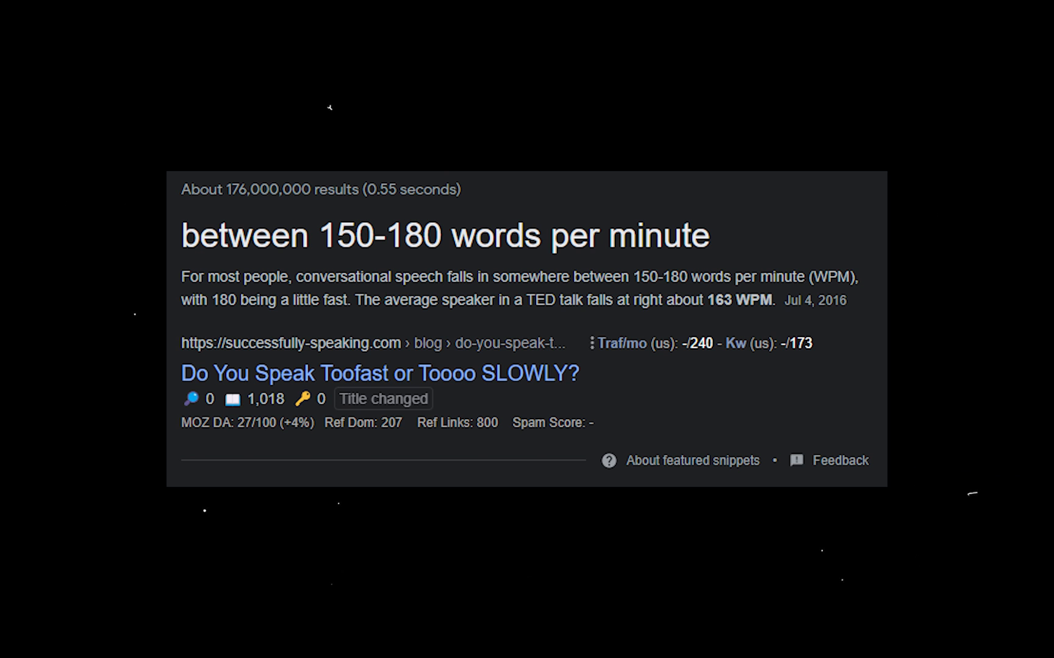
mouse_move(115, 455)
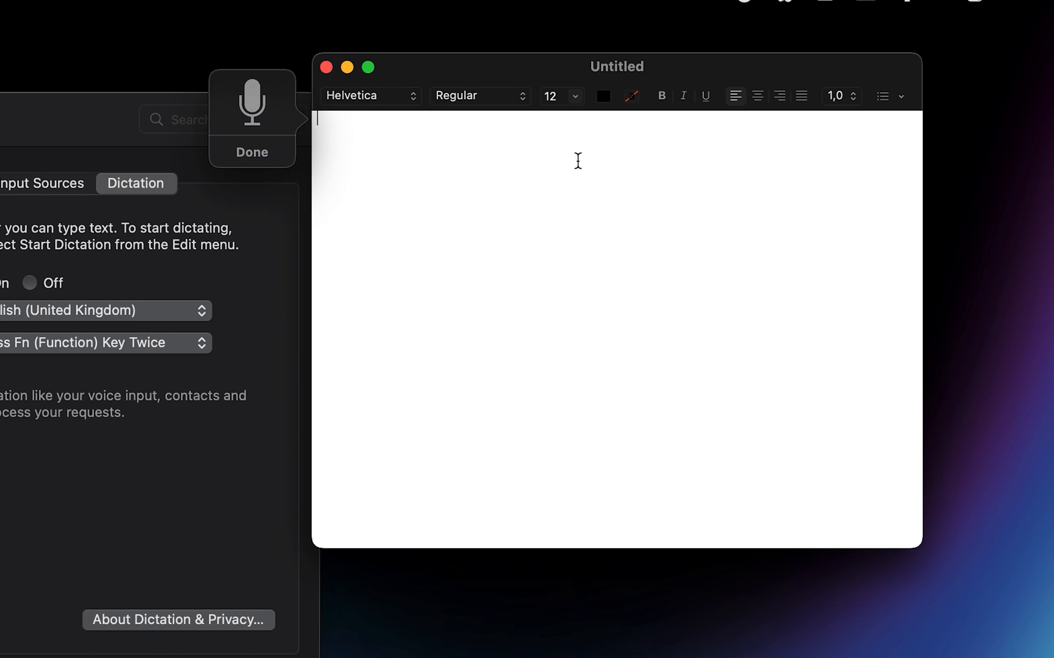
Dictate 'never gonna give you up' as a test and keep the current dictation shortcut
type("Neve")
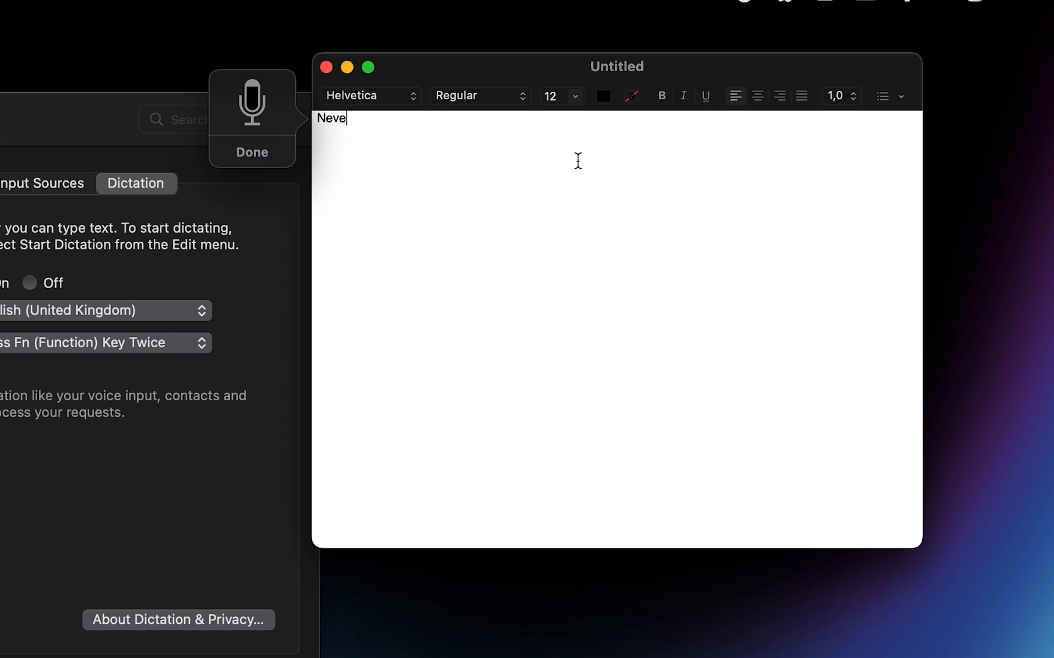
type("r gonna give you up never gonna")
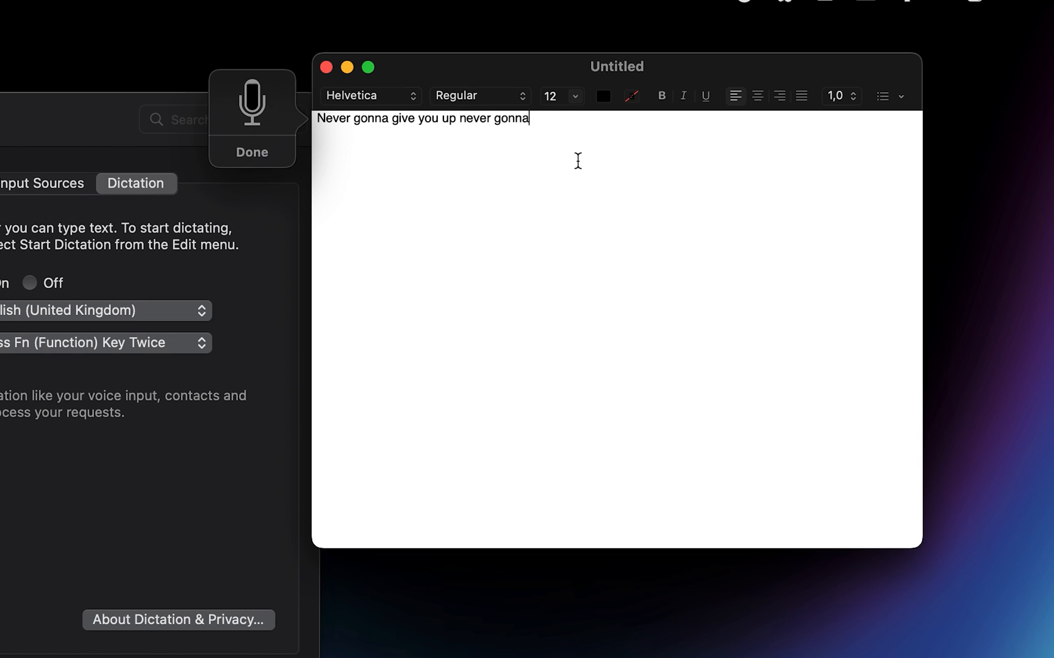
left_click(114, 343)
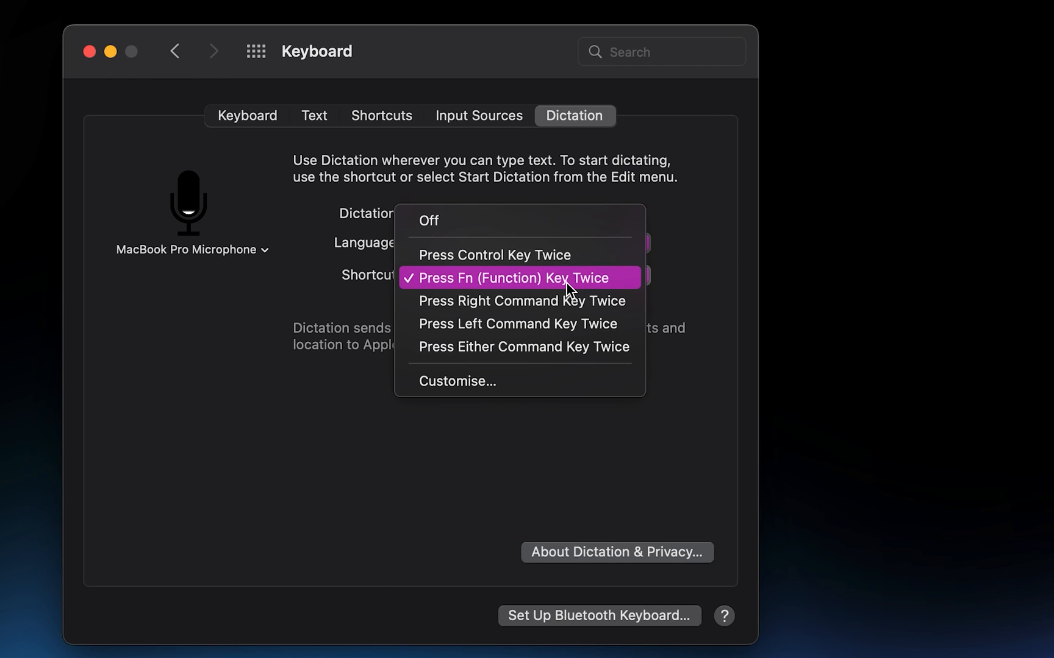
left_click(512, 277)
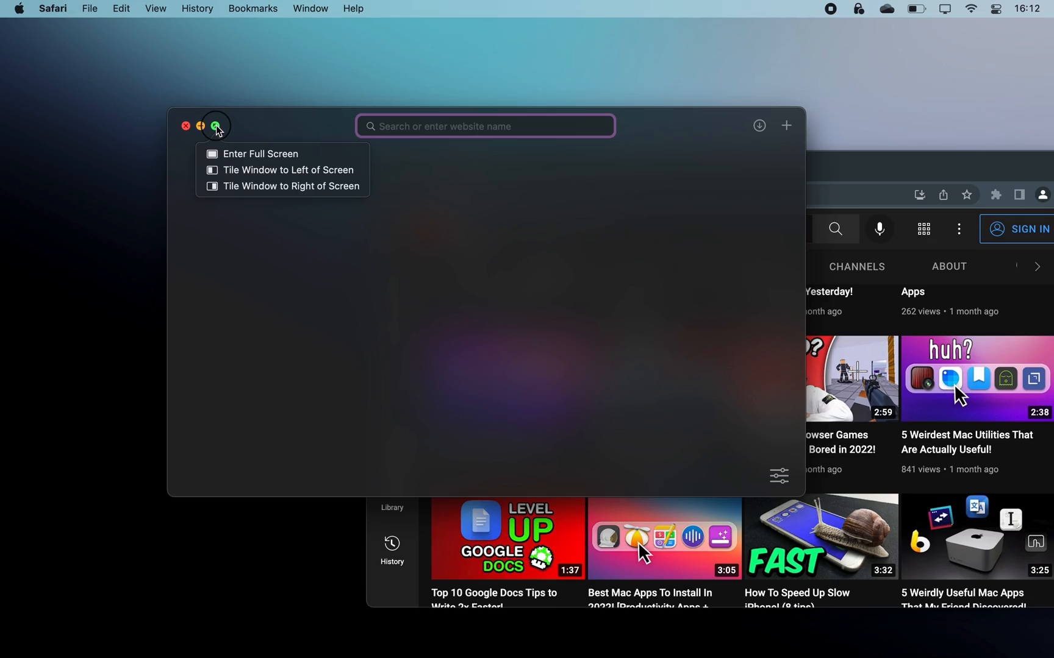
Pick a full-screen or tiling option from Safari's green zoom button menu
left_click(289, 169)
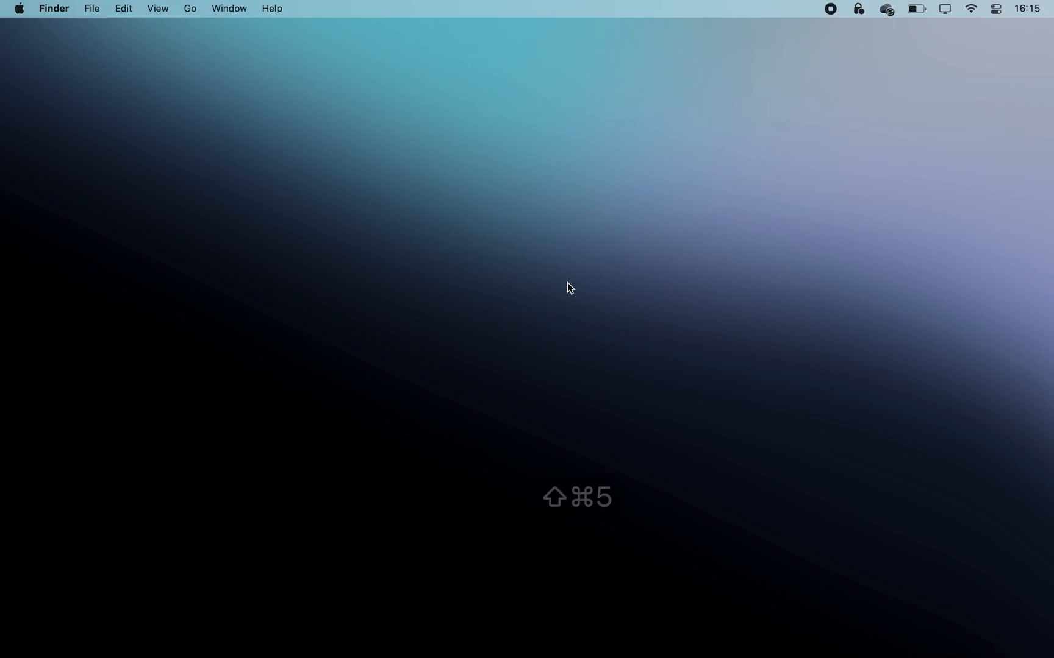
mouse_move(426, 110)
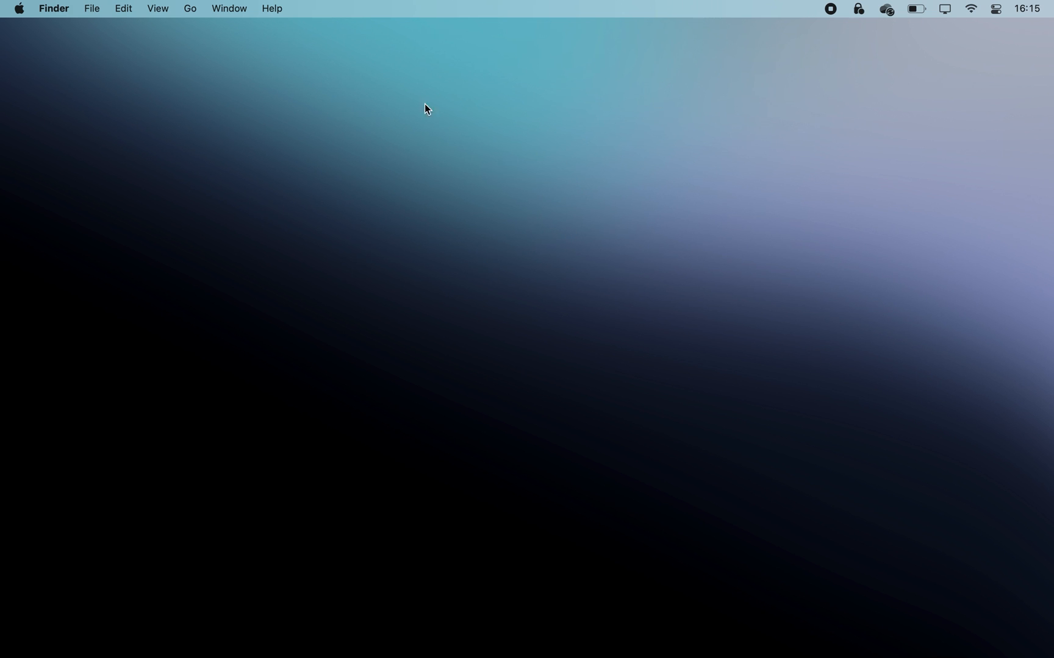
mouse_move(391, 362)
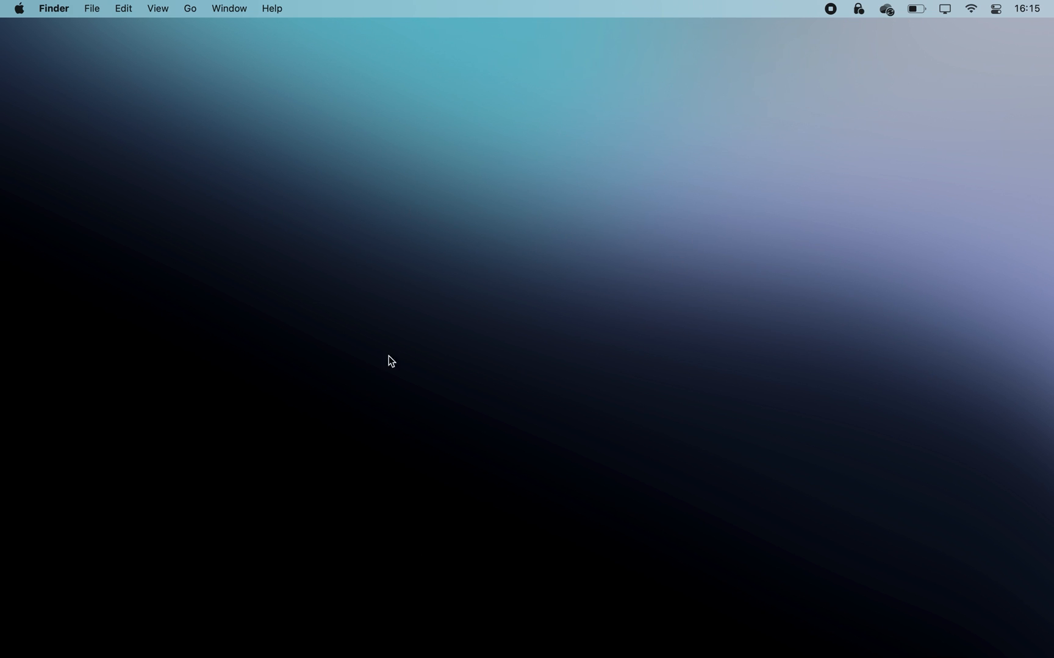
mouse_move(527, 292)
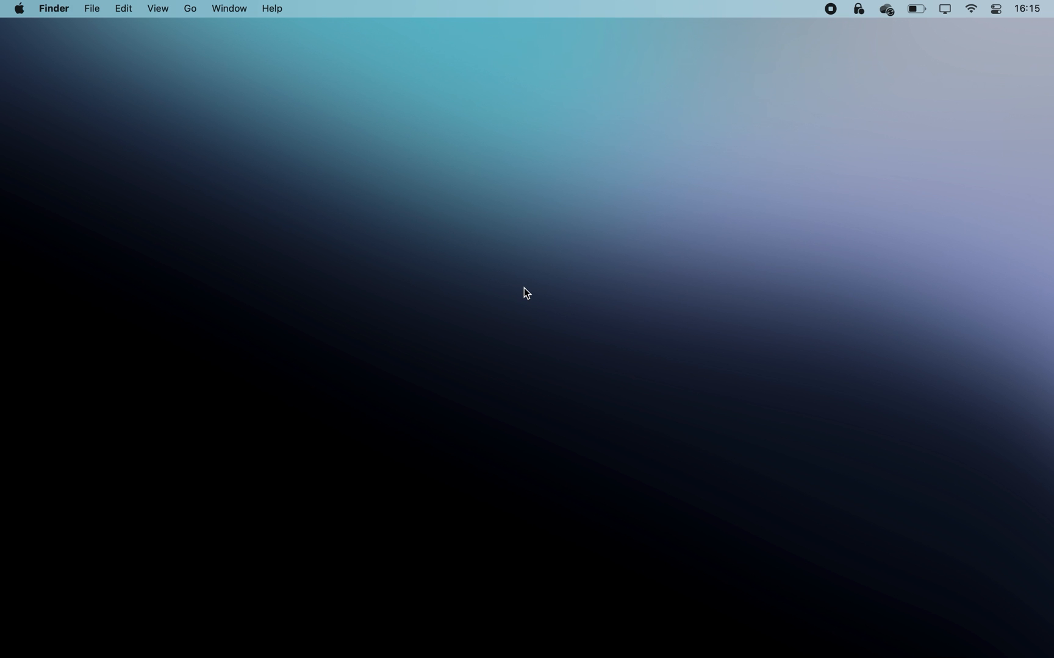
mouse_move(602, 133)
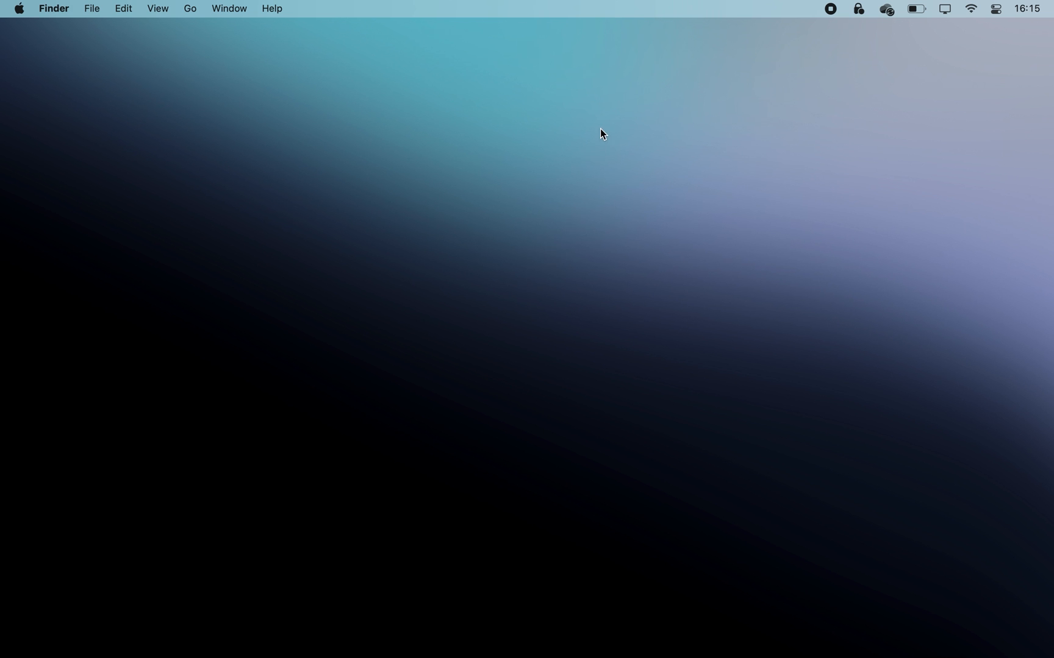